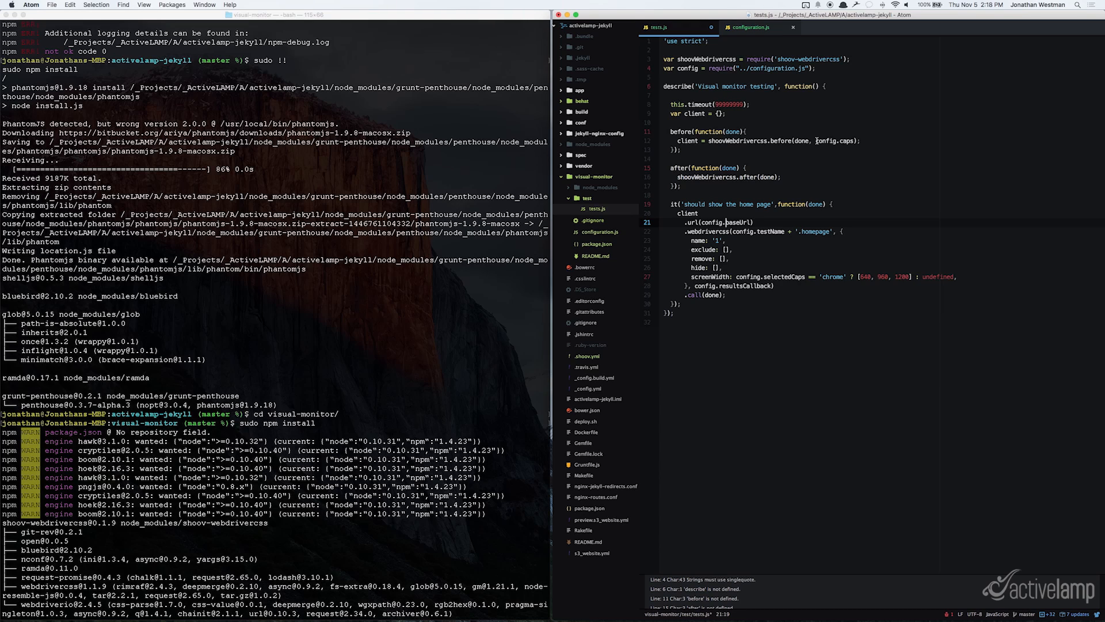
mouse_move(789, 181)
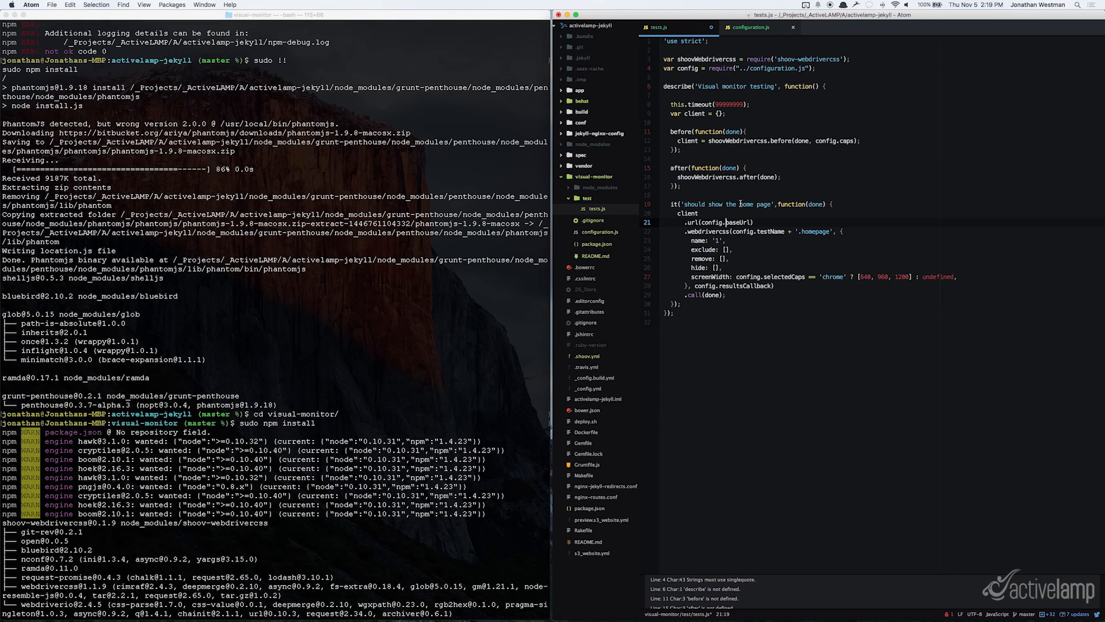
mouse_move(820, 280)
type("phantomjs --webdriver=4444")
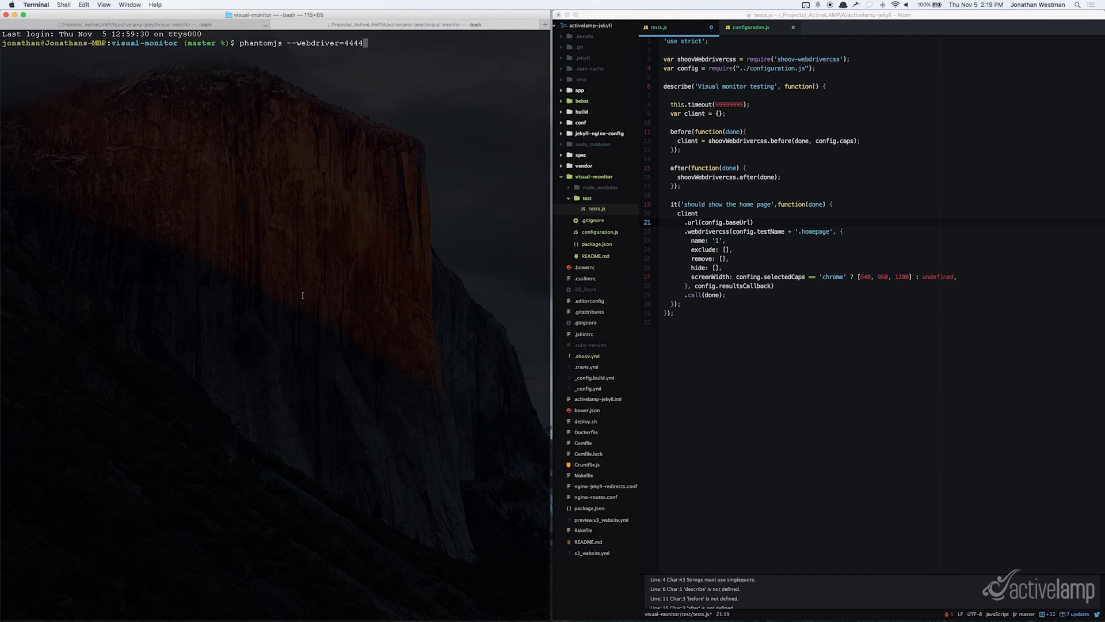
Launch PhantomJS as a WebDriver server on port 4444 in a new Terminal tab.
key("Return")
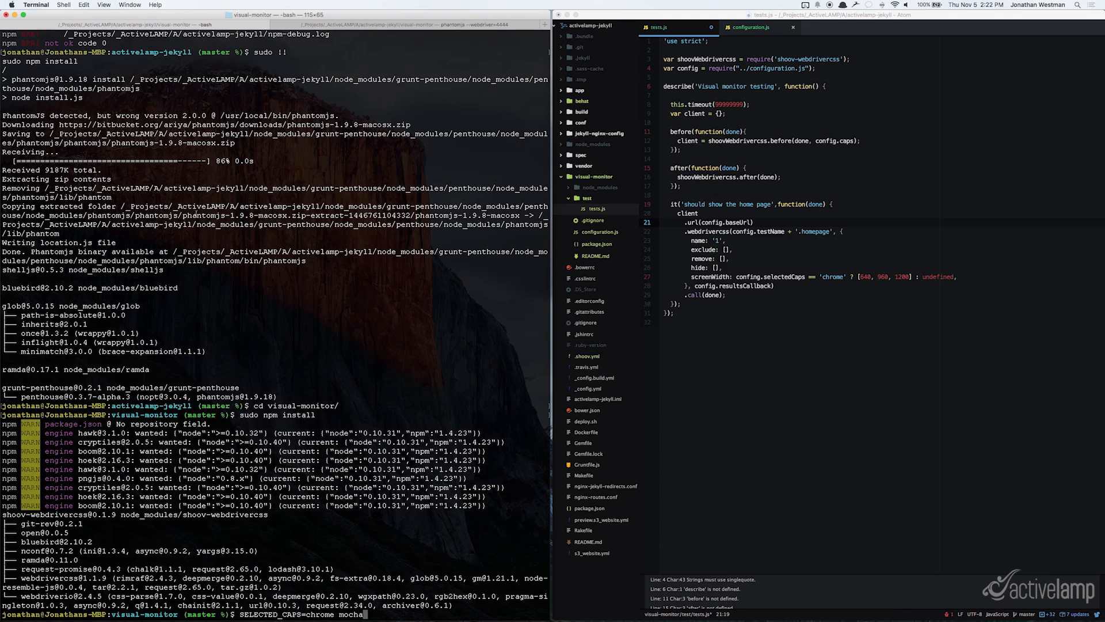
Run SELECTED_CAPS=chrome mocha so the home-page visual monitor test reports 1 passing.
key("Return")
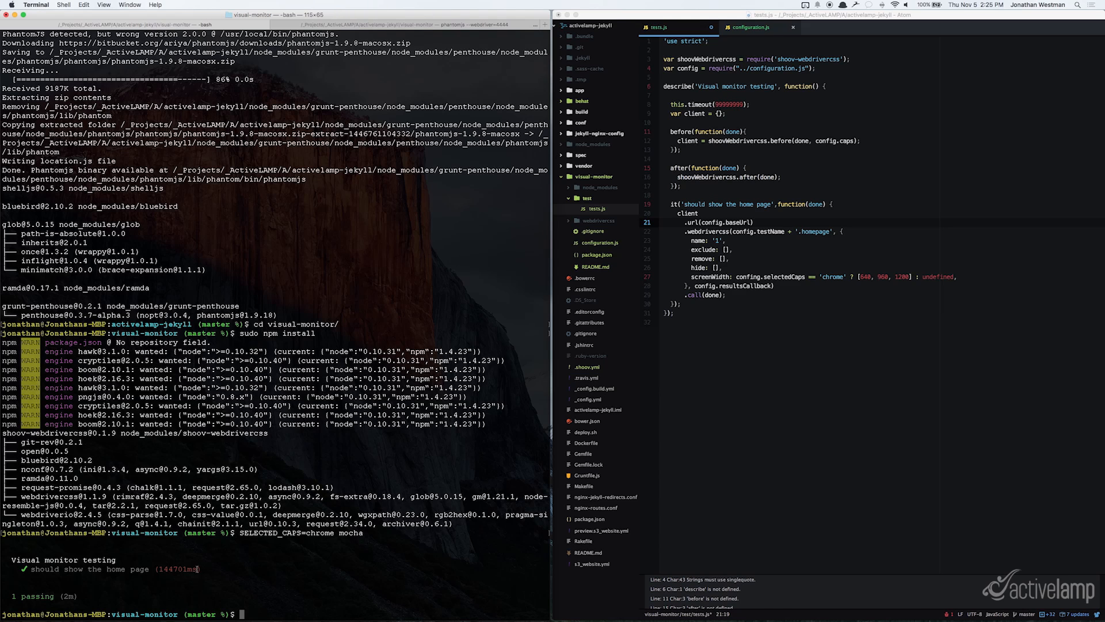
Expand the webdrivercss folder to reveal the chrome homepage screenshots and diff folder.
left_click(594, 218)
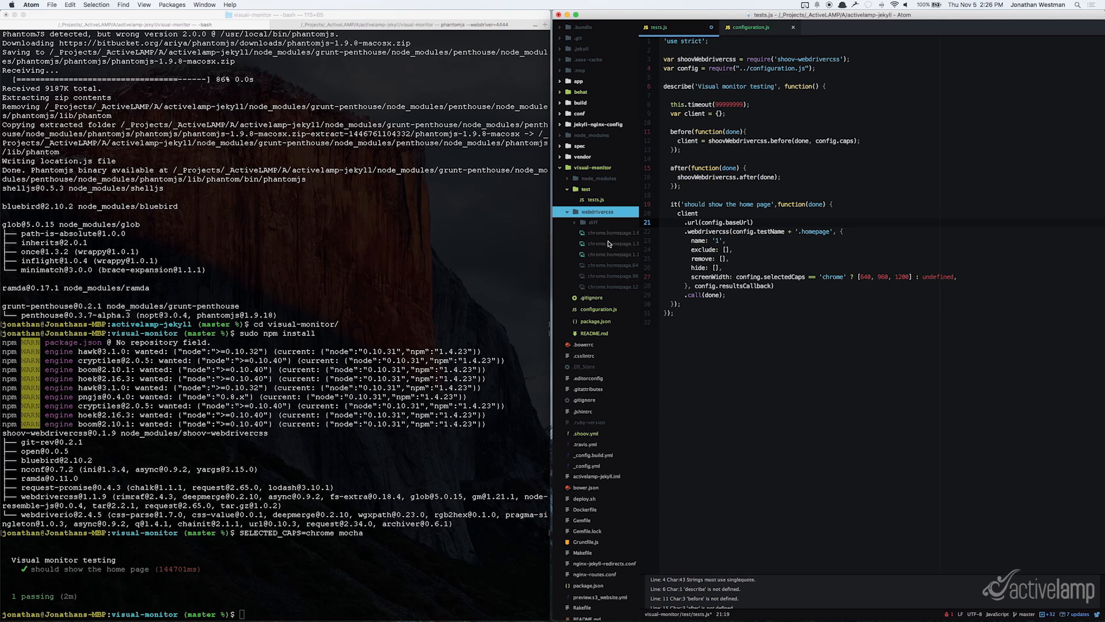
mouse_move(601, 255)
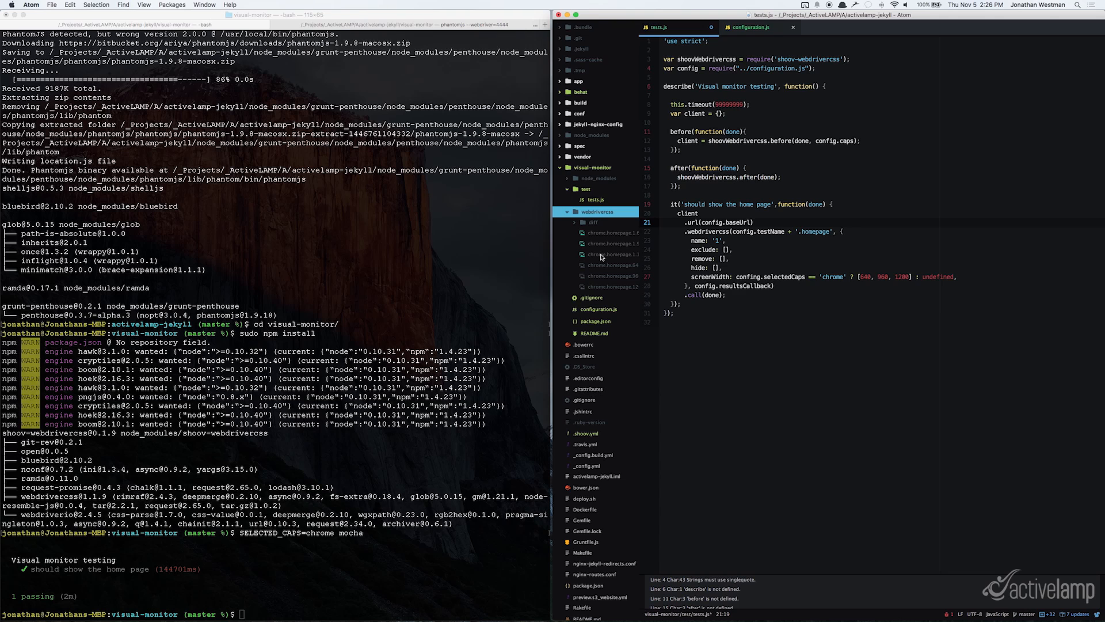
mouse_move(611, 254)
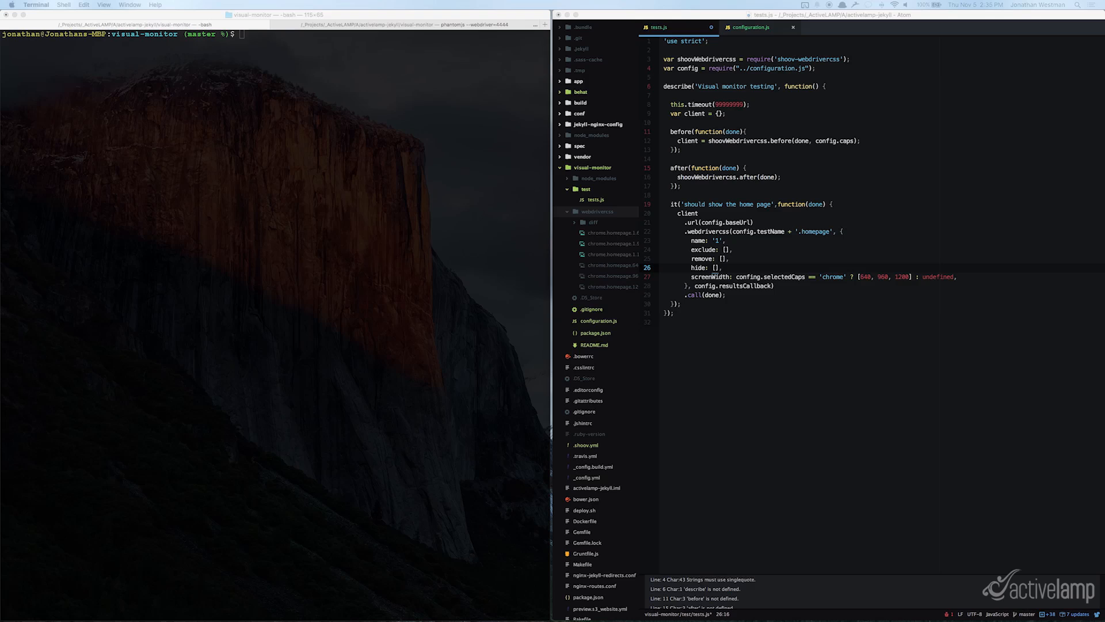
mouse_move(746, 219)
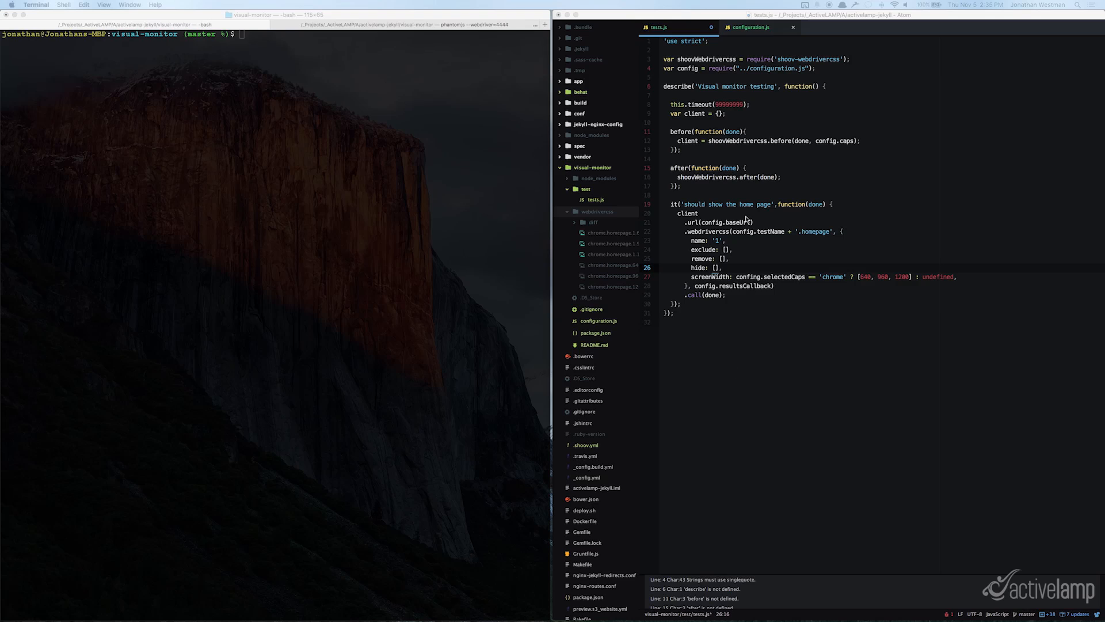